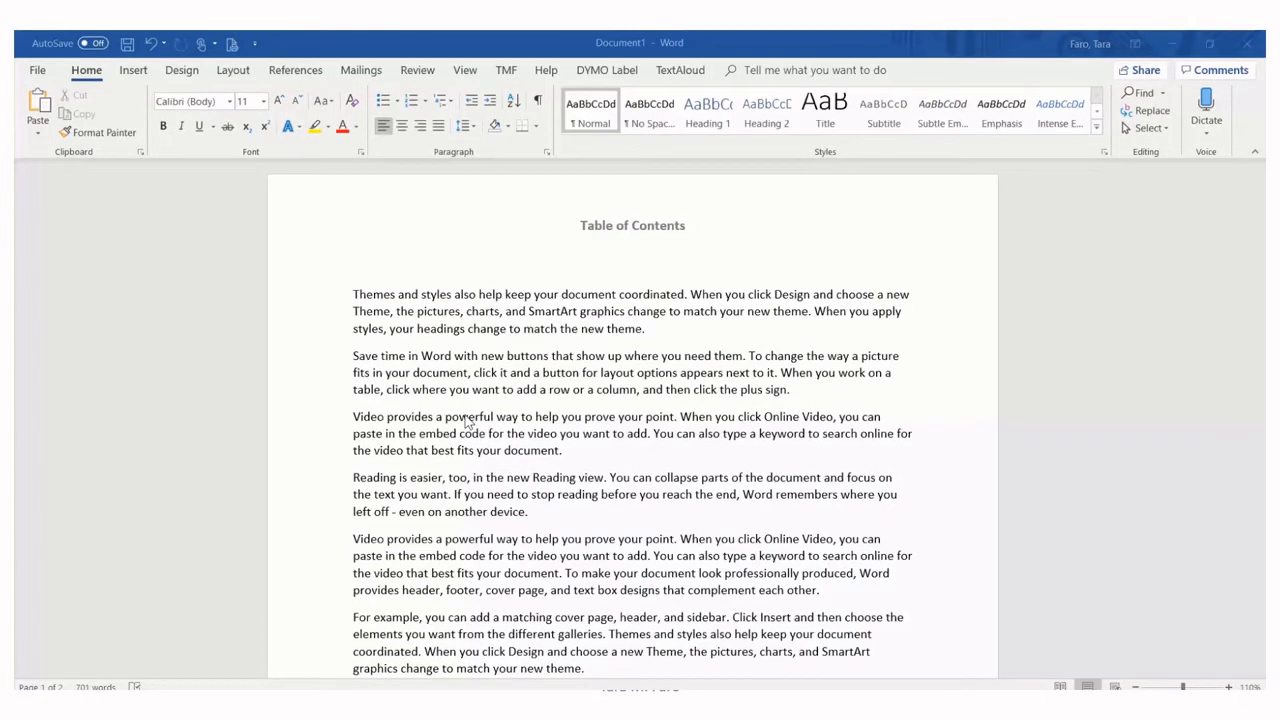
mouse_move(436, 356)
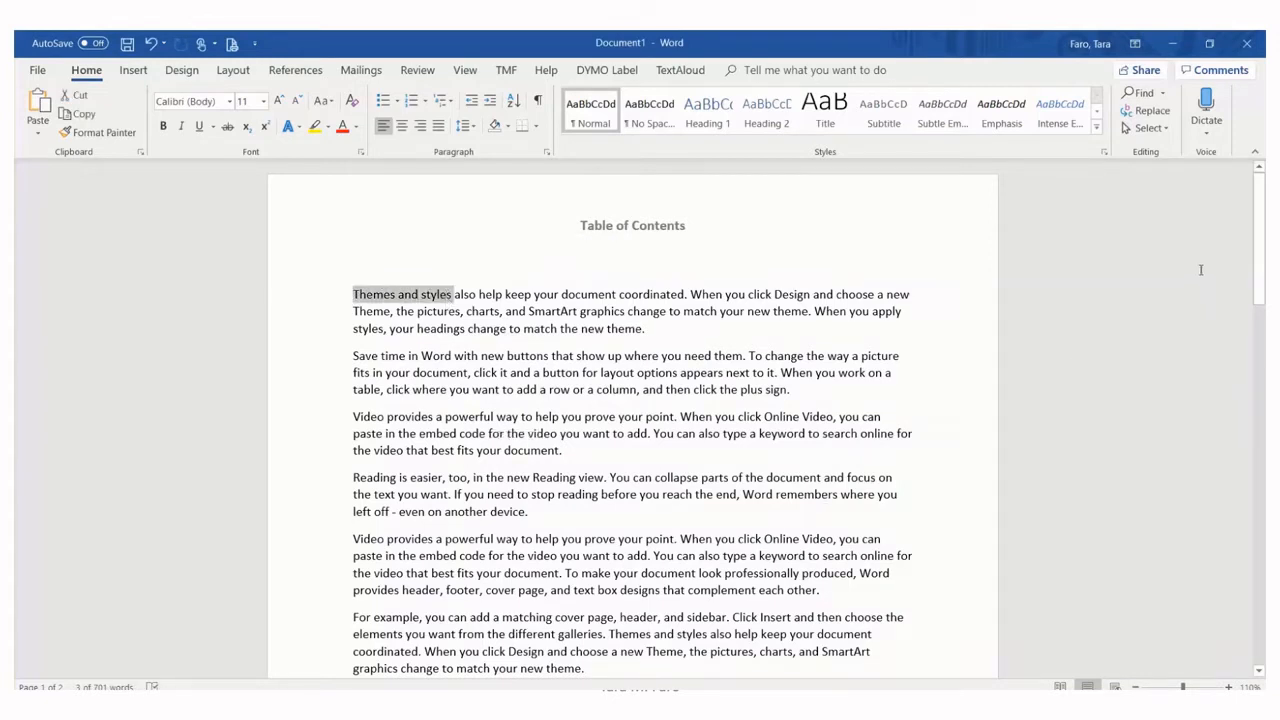
- Select the phrase 'Save time' at the start of the page 2 paragraph
scroll("down", 3)
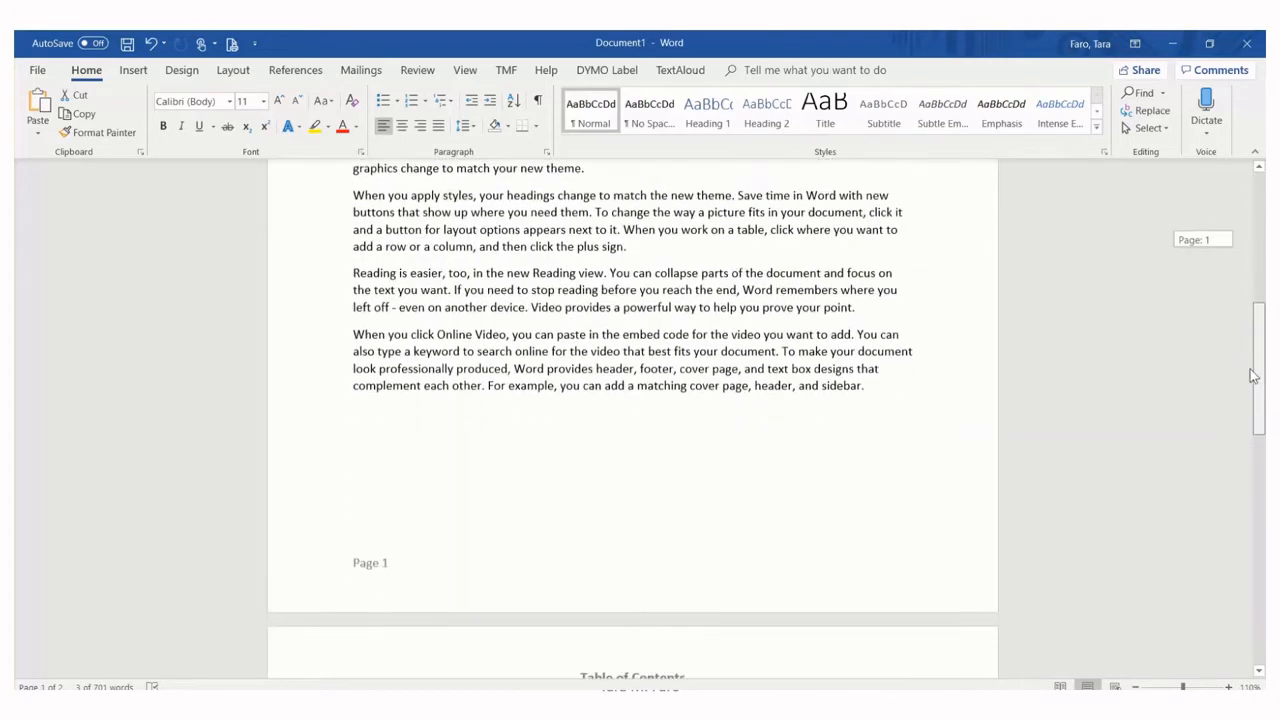
scroll("down", 3)
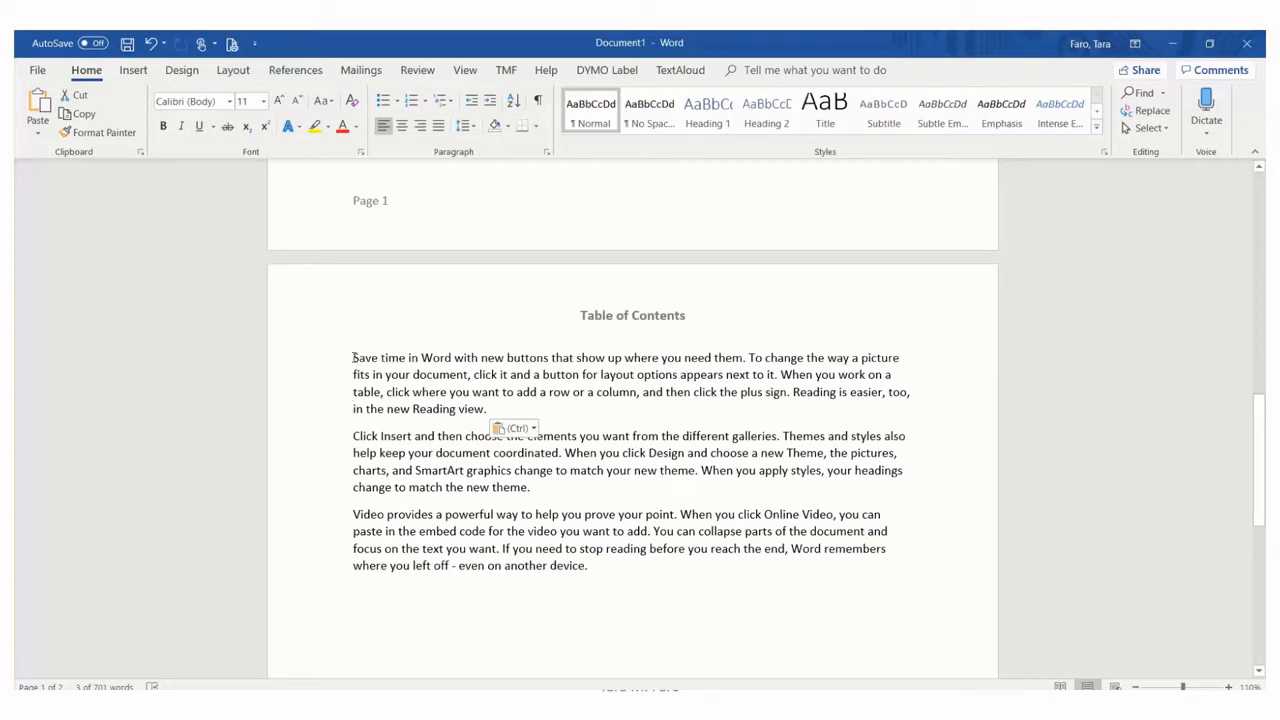
double_click(380, 356)
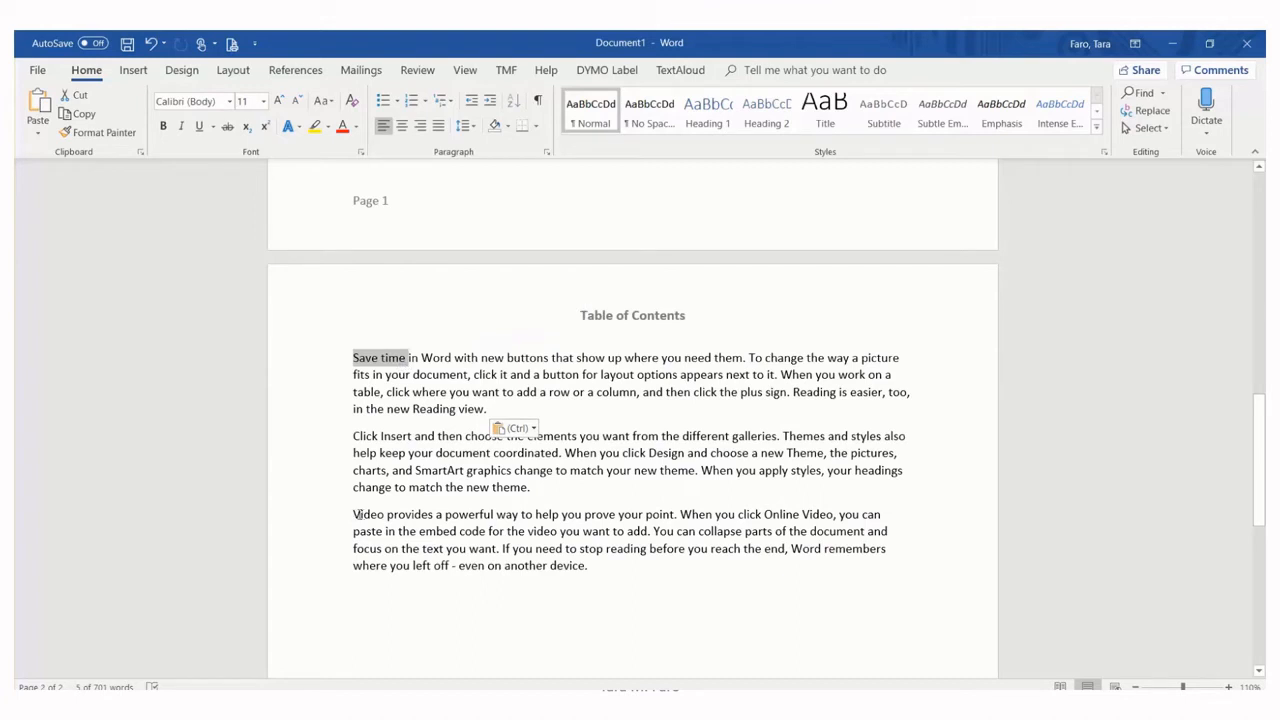
double_click(368, 514)
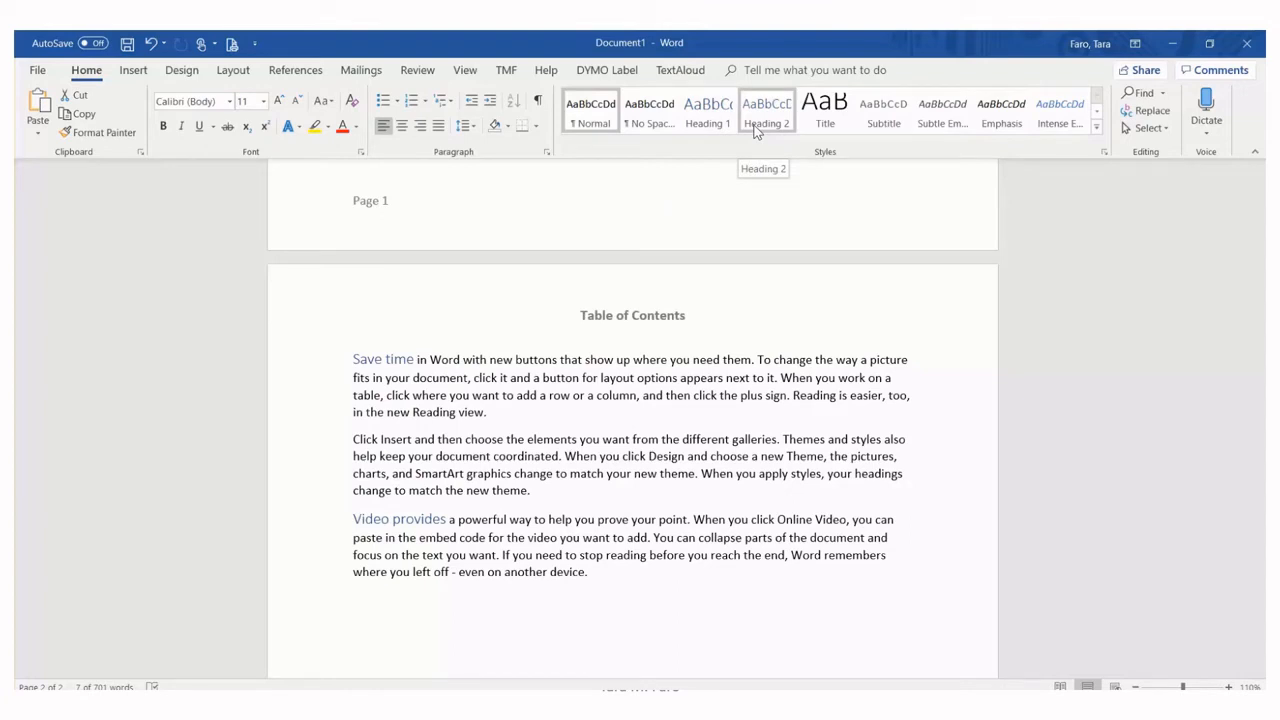
- Apply the Heading 2 style to the selected phrase from the Styles gallery
left_click(766, 112)
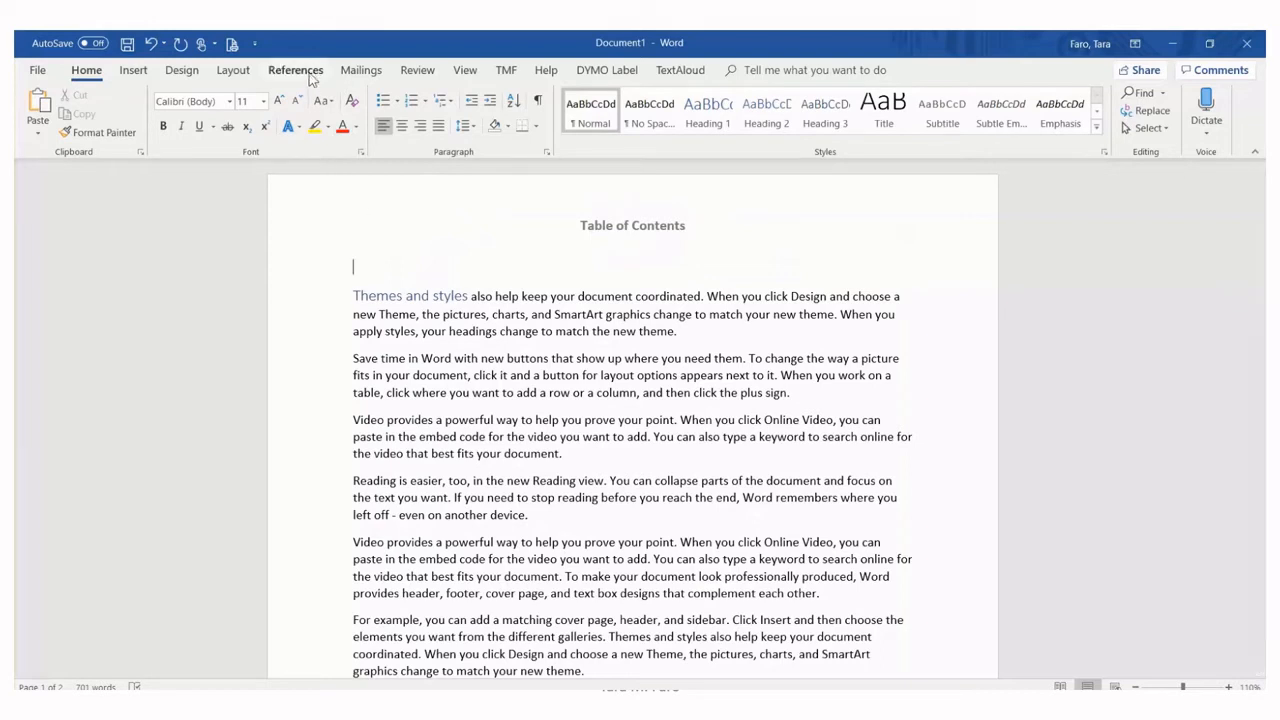
- Insert an Automatic Table 1 table of contents from the References tools
left_click(296, 70)
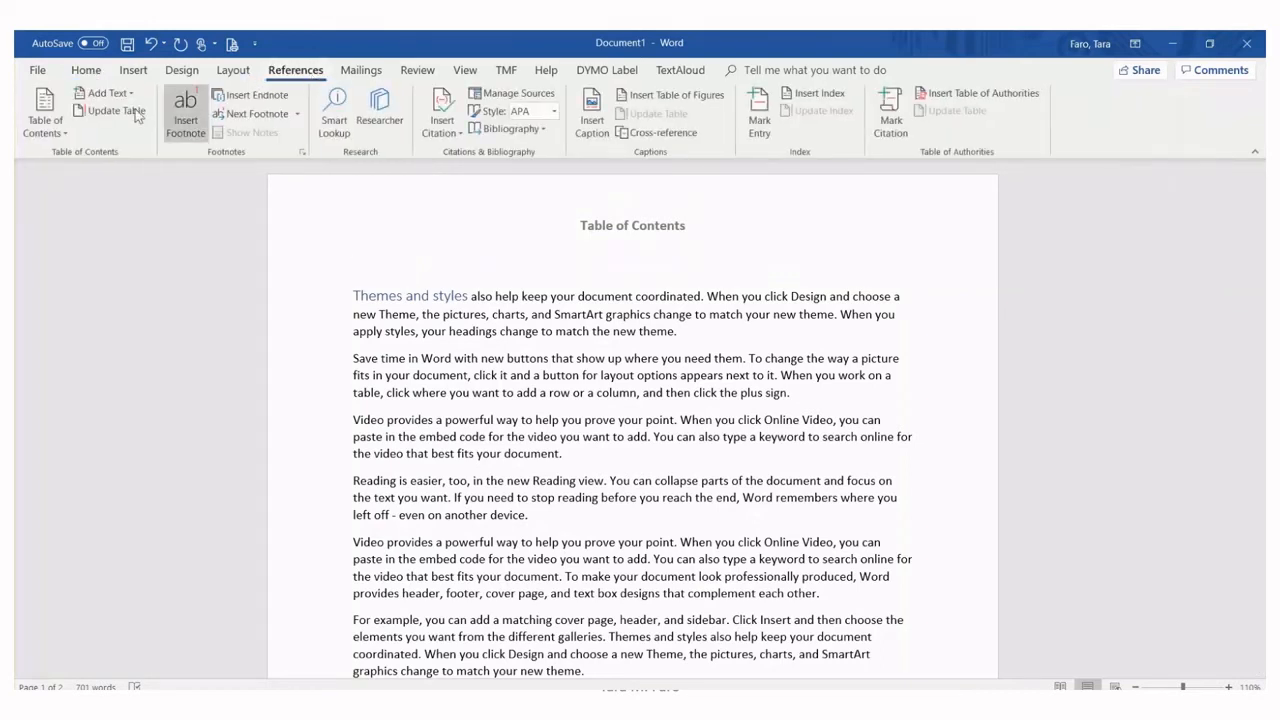
left_click(44, 110)
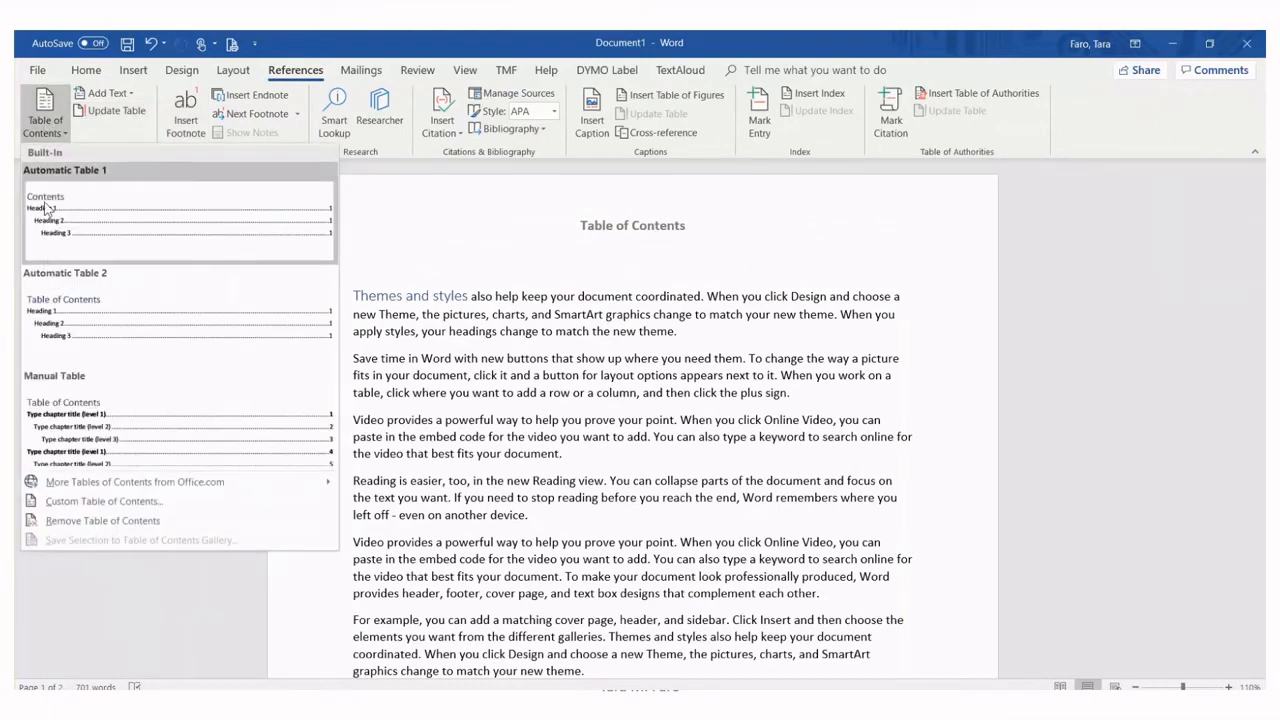
left_click(180, 216)
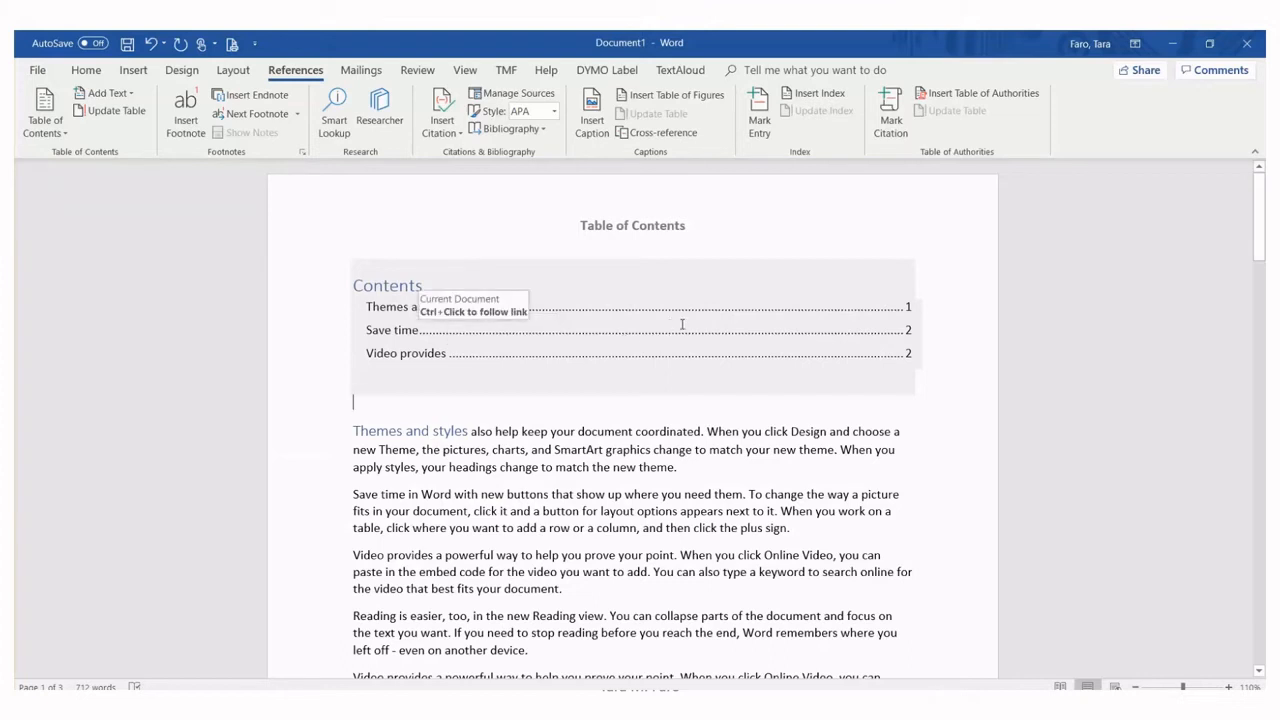
mouse_move(630, 330)
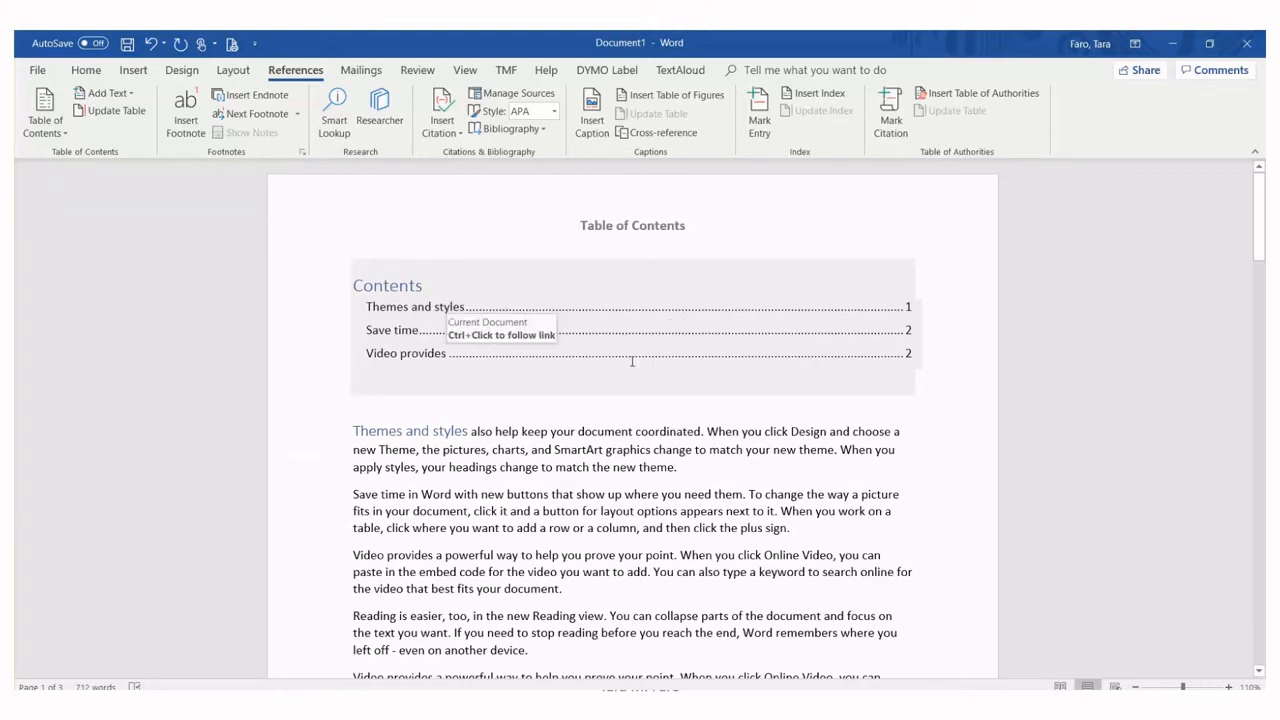
mouse_move(636, 360)
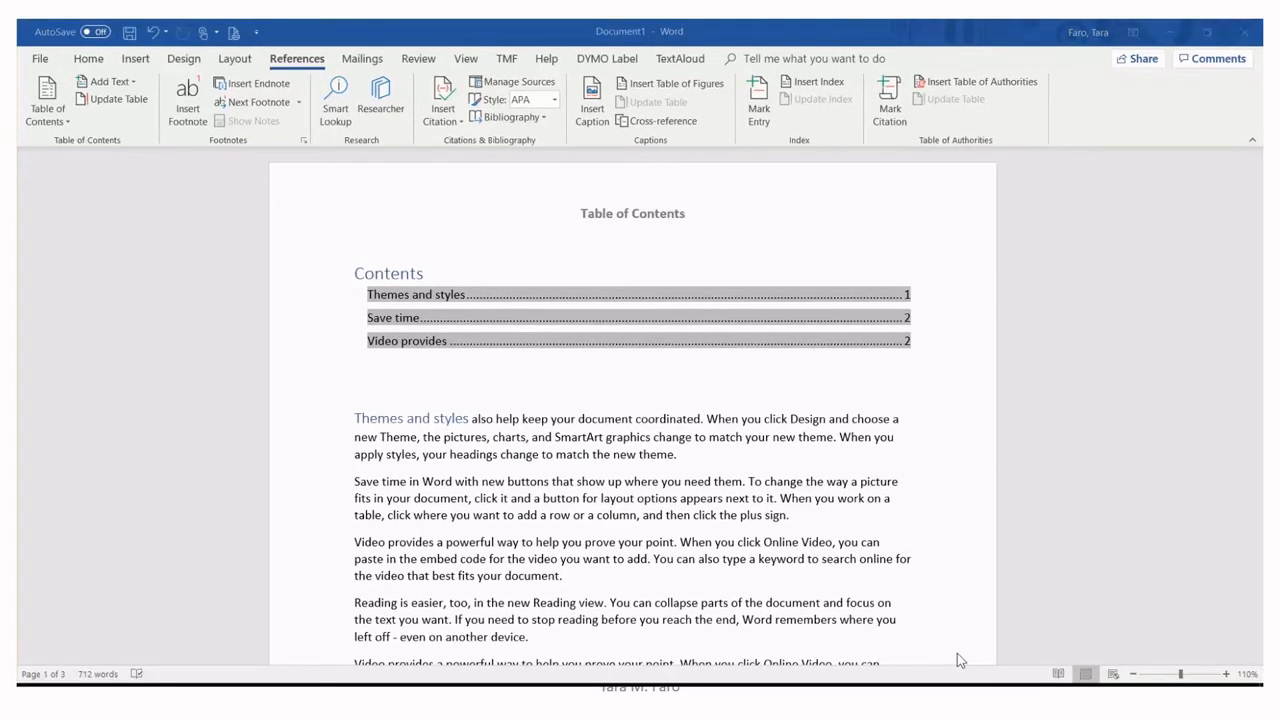
mouse_move(838, 562)
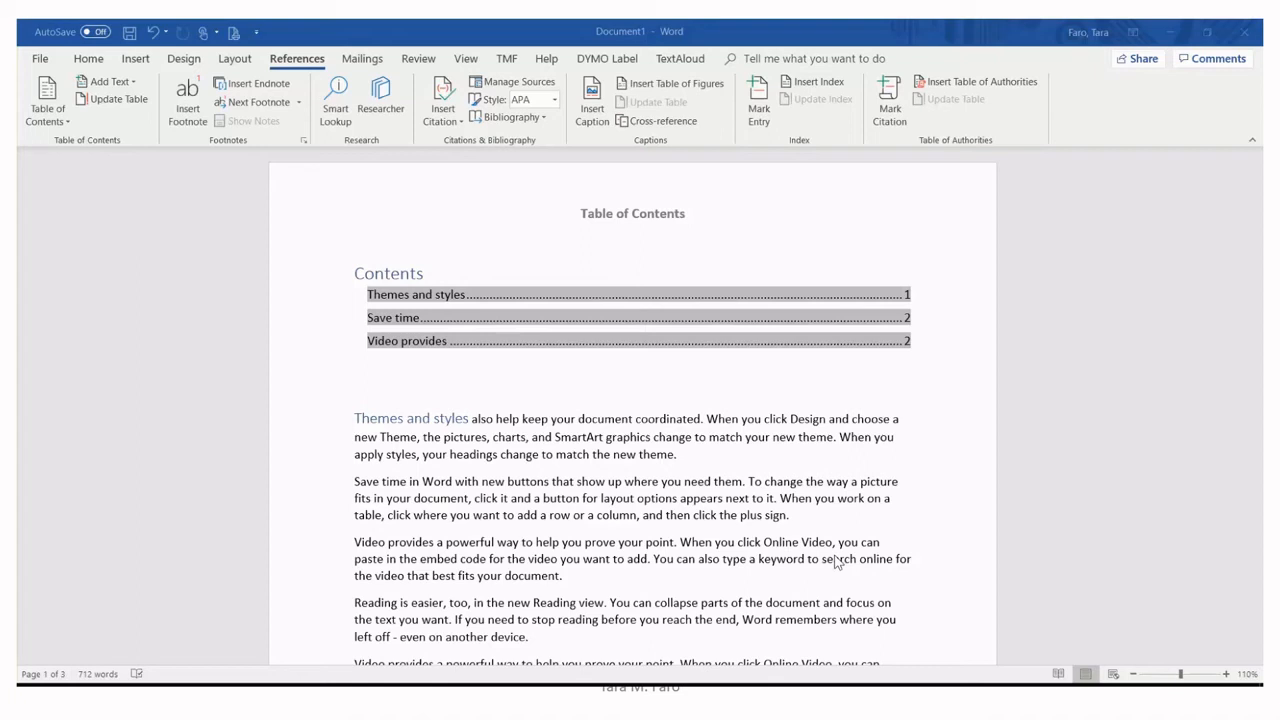
mouse_move(810, 428)
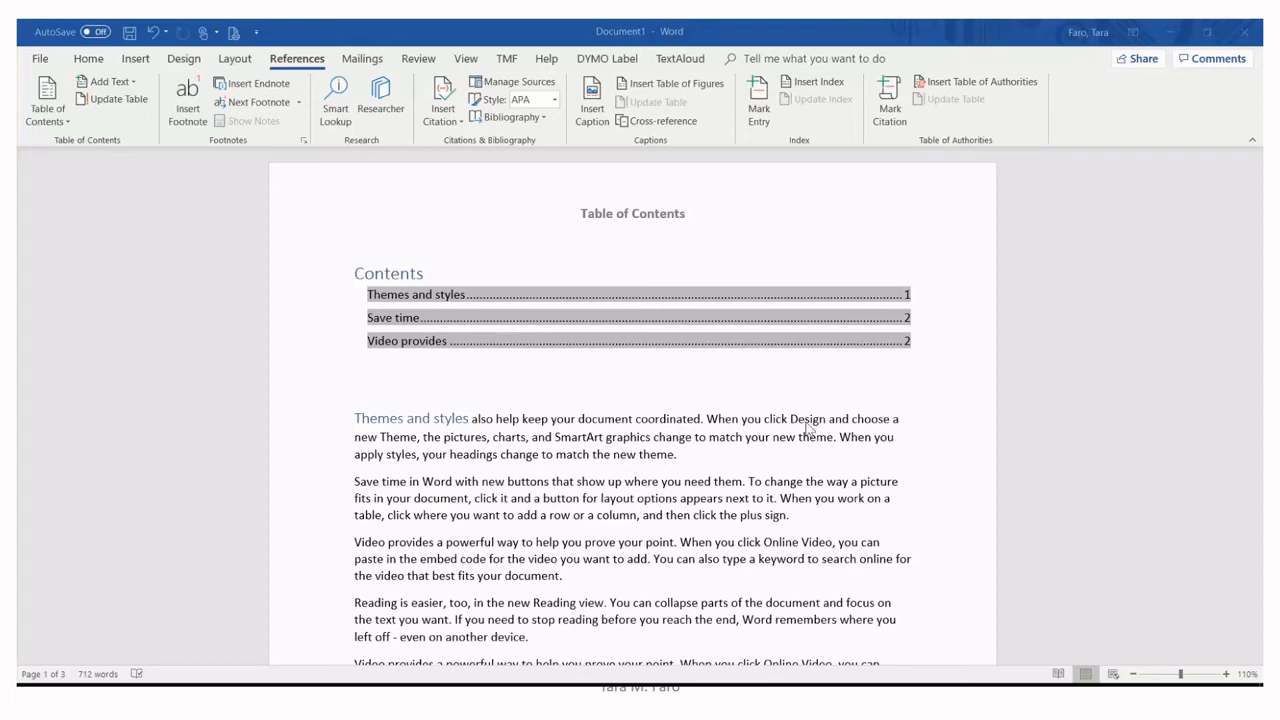
- Start updating the table of contents with 'Update entire table' chosen
left_click(420, 316)
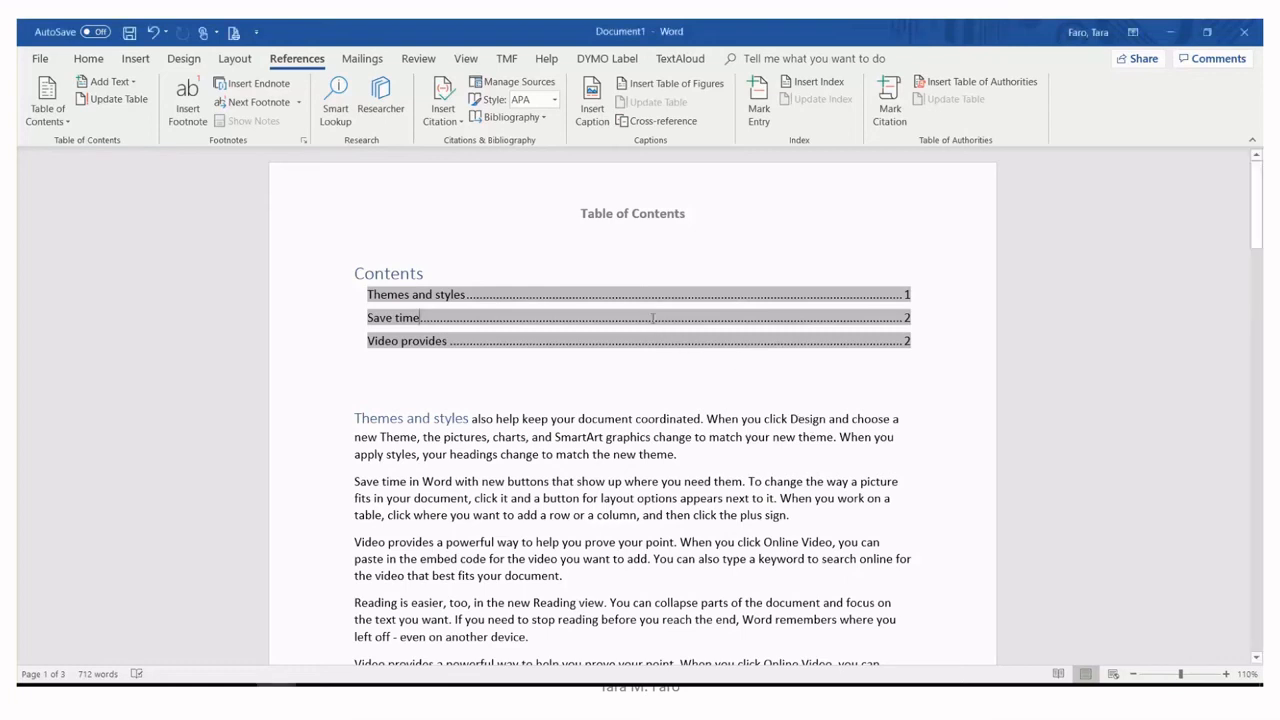
mouse_move(552, 300)
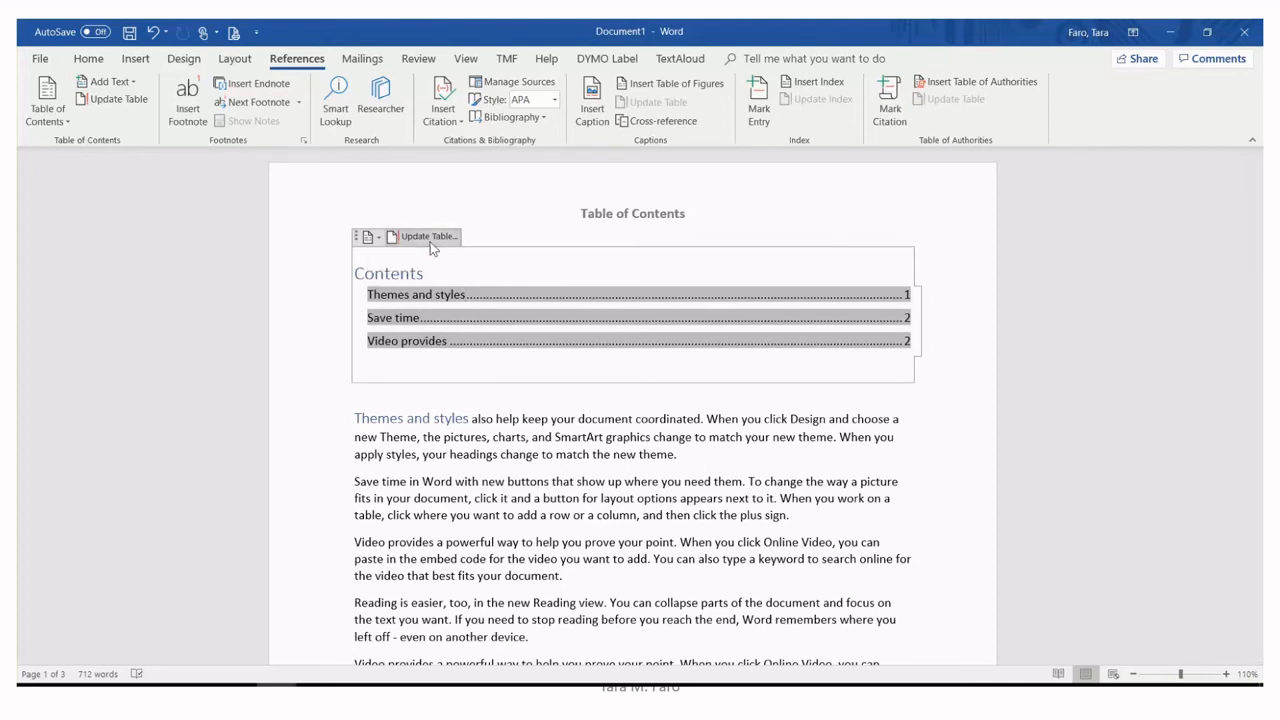
left_click(428, 236)
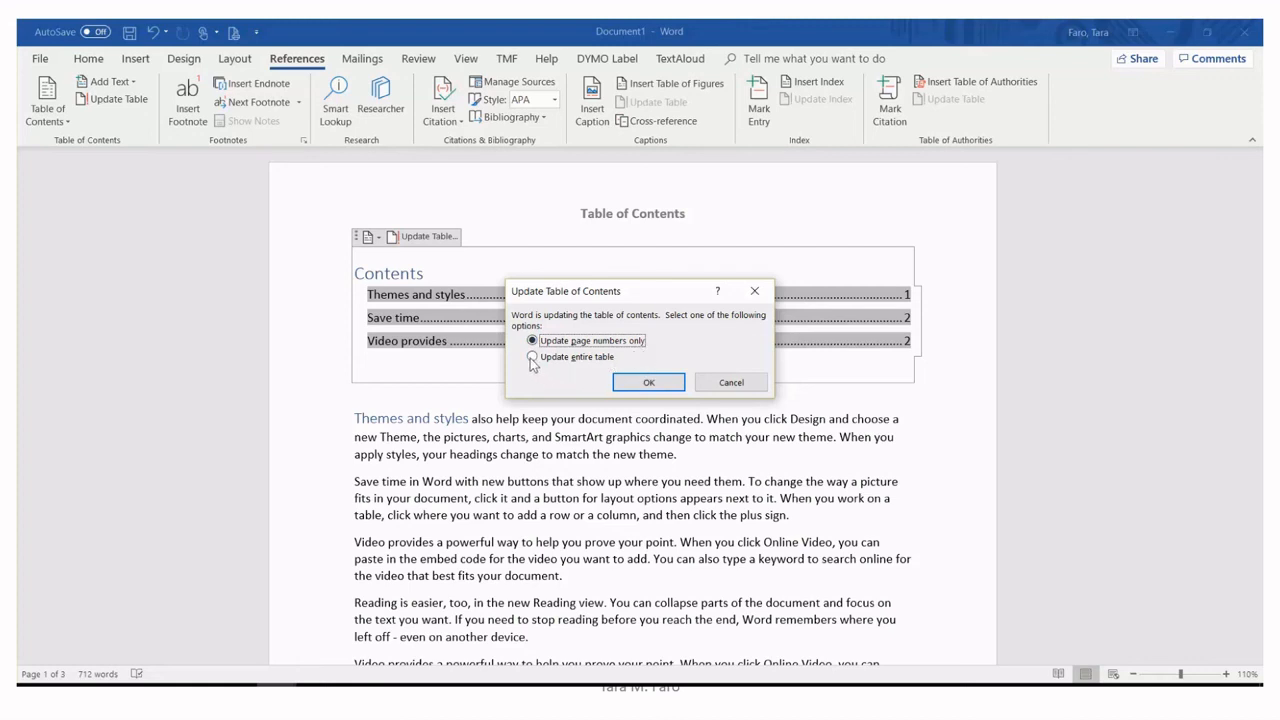
left_click(532, 356)
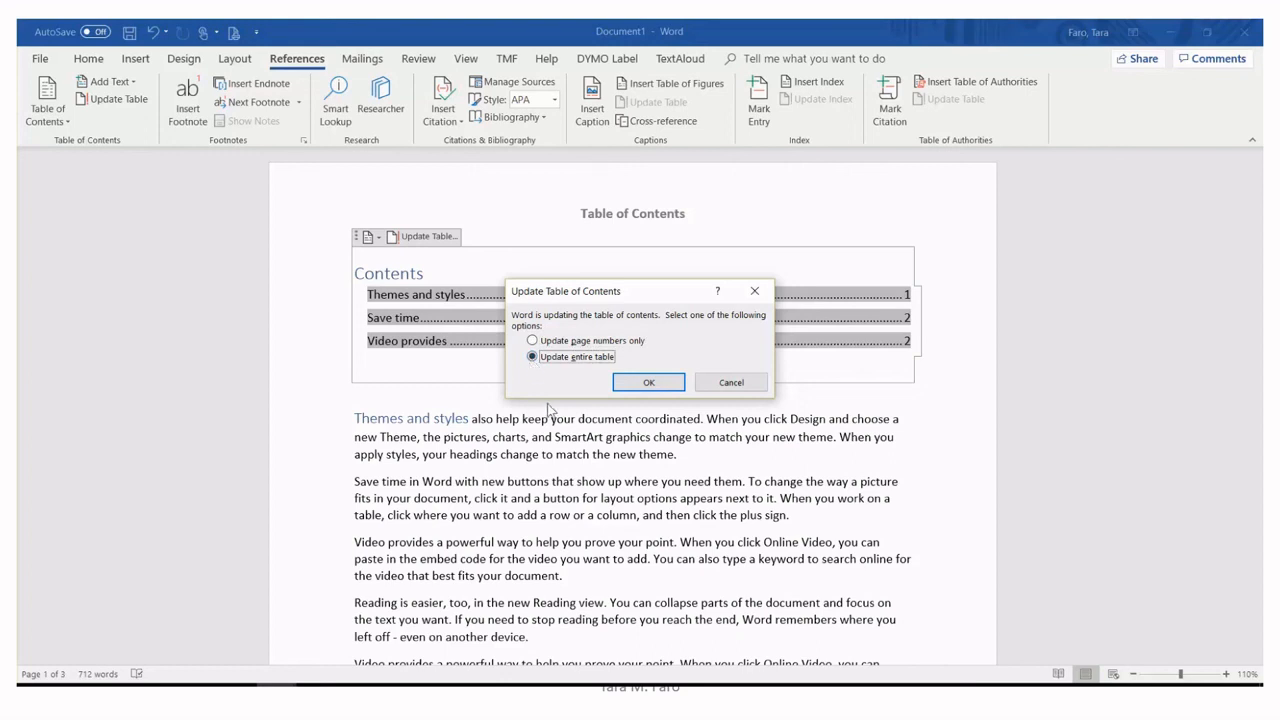